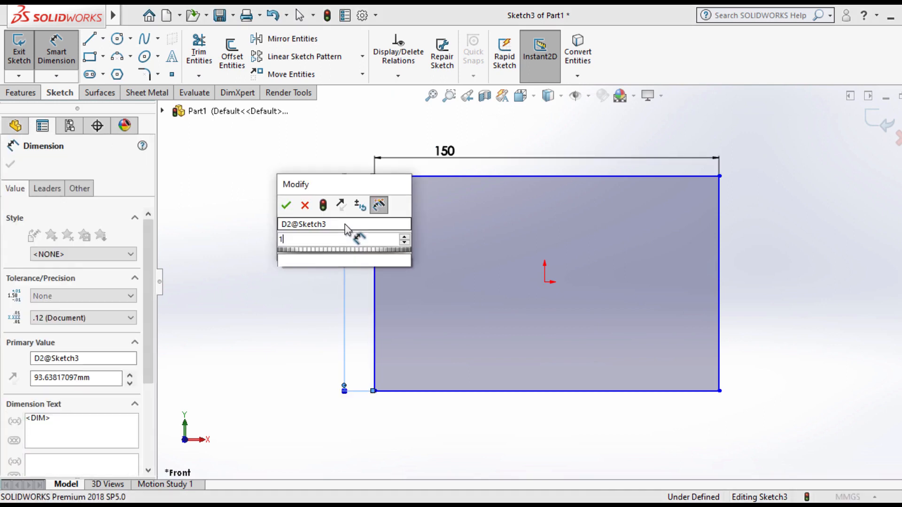
Confirm the rectangle height of 100 and start the circle for the hole.
click(286, 205)
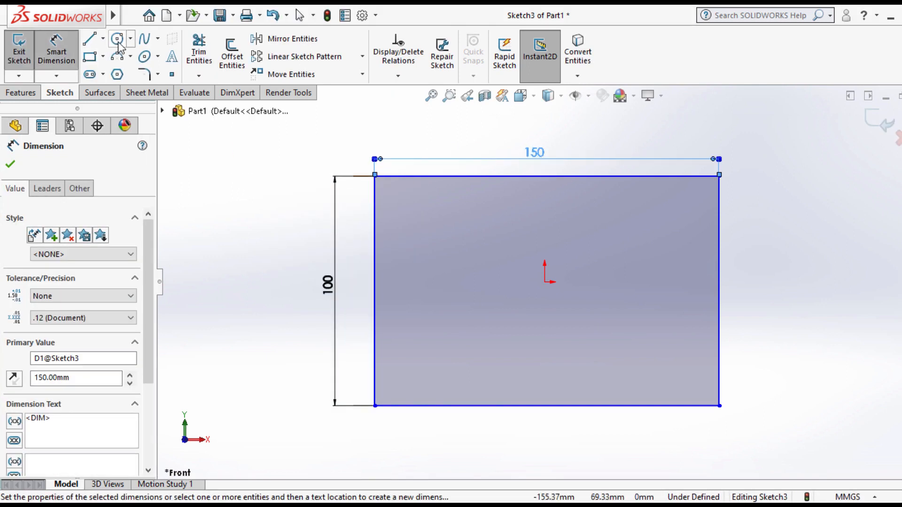
click(117, 38)
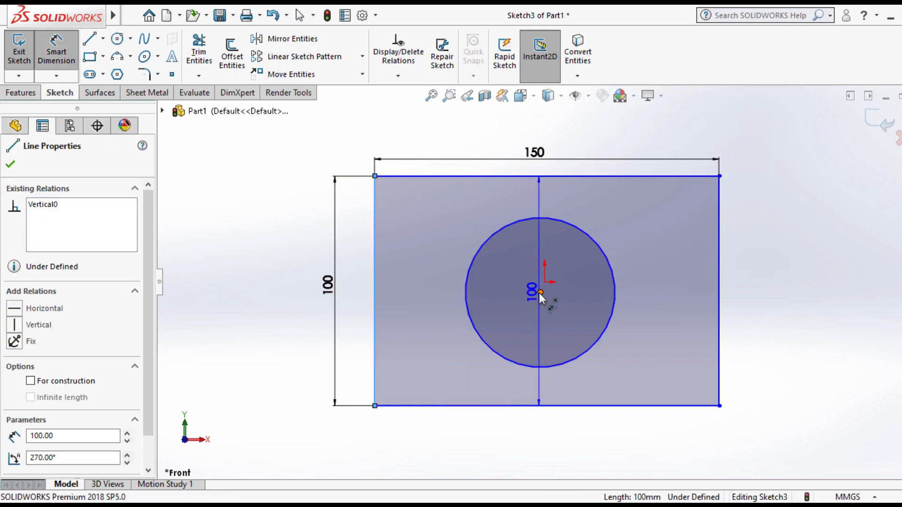
Dimension the circle centre 75 from the left edge and 50 from the top edge.
click(539, 293)
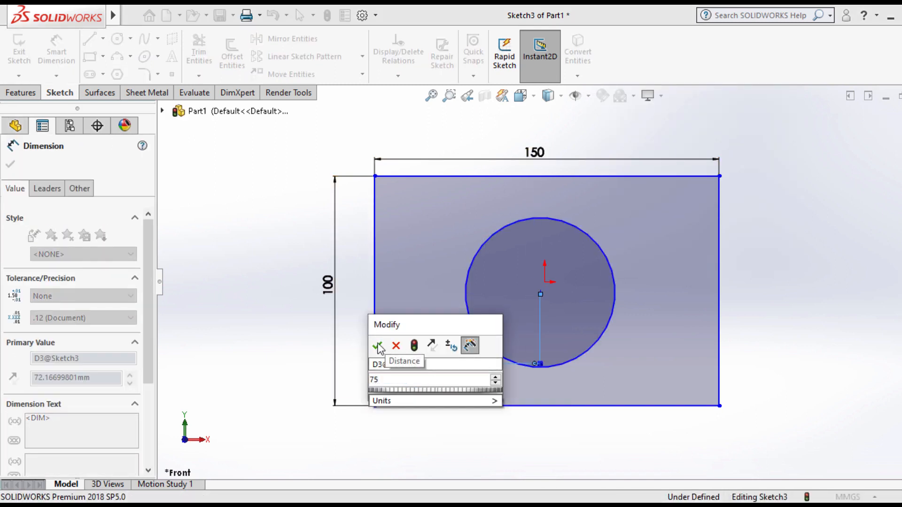
click(378, 346)
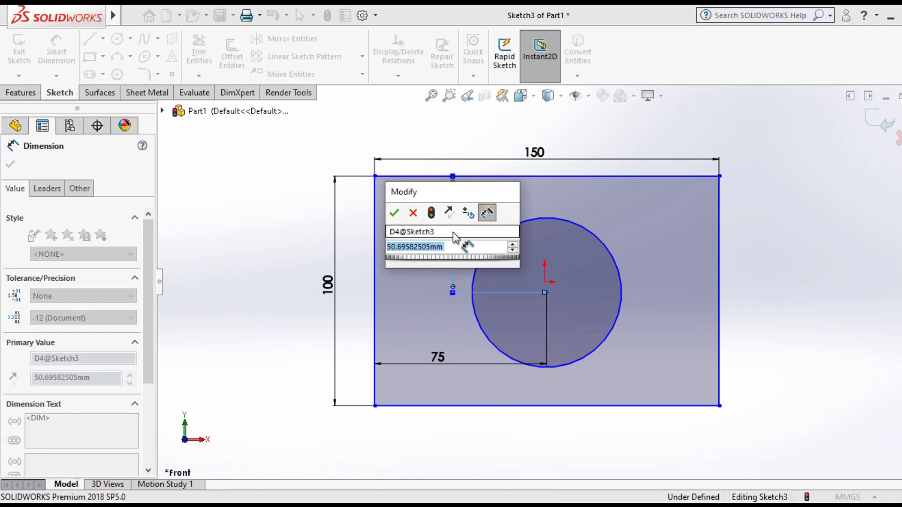
text(32)
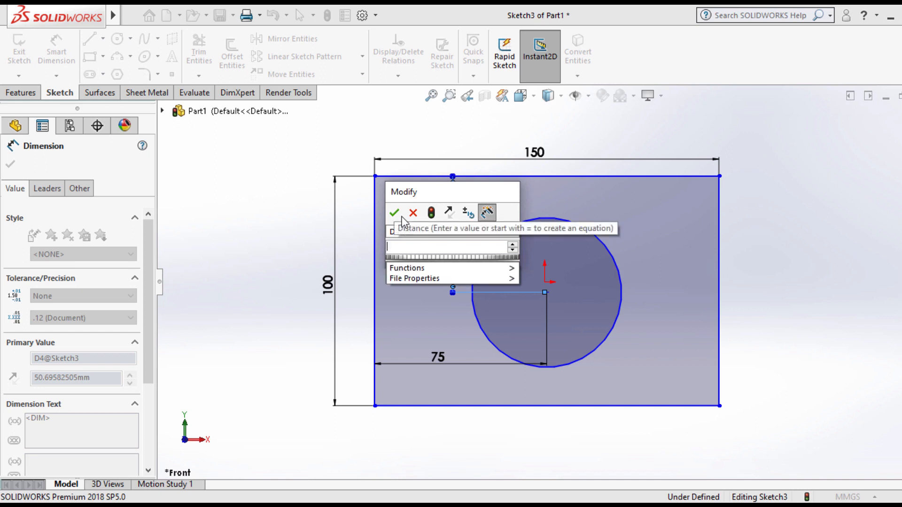
text(50)
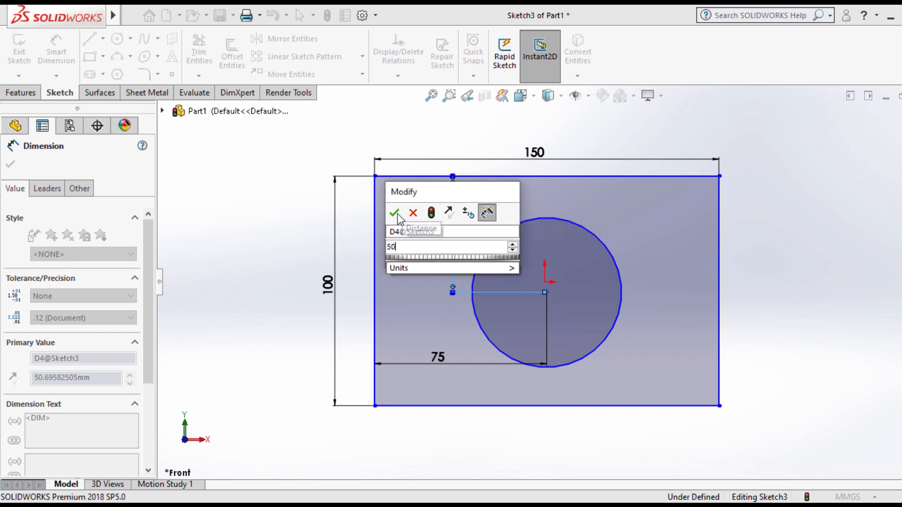
click(395, 213)
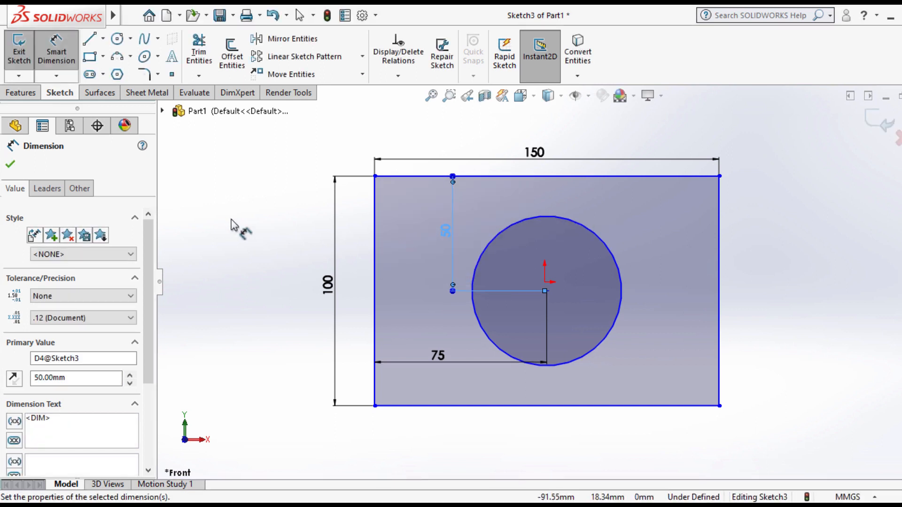
click(10, 165)
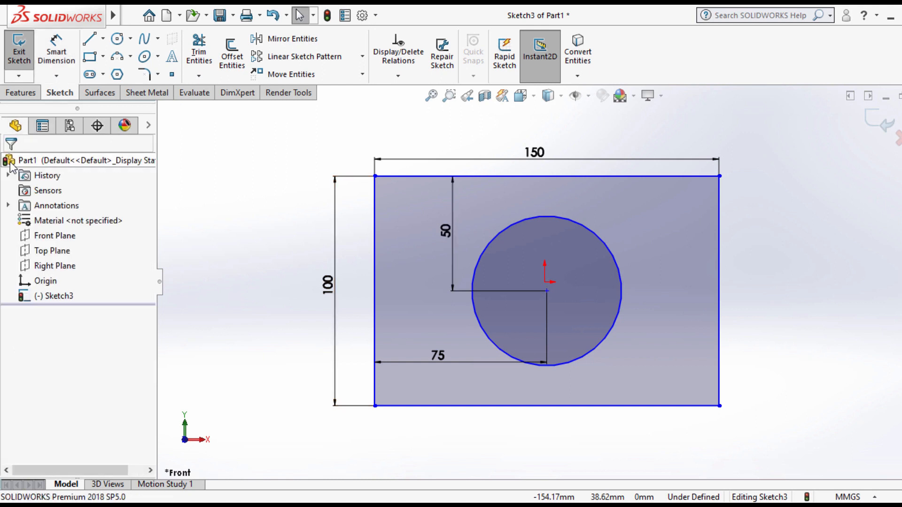
Extrude the sketch into a 40 mm Boss-Extrude with the hole through it.
click(21, 93)
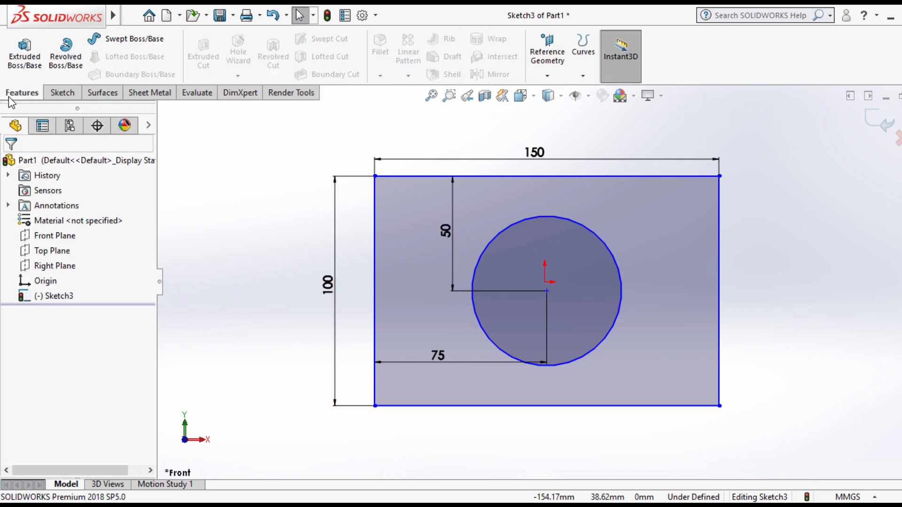
mouse_move(54, 96)
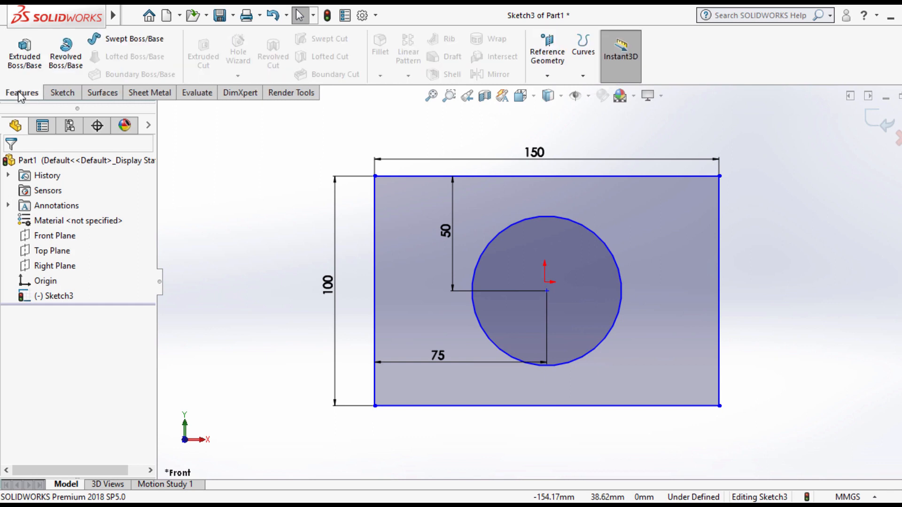
click(24, 51)
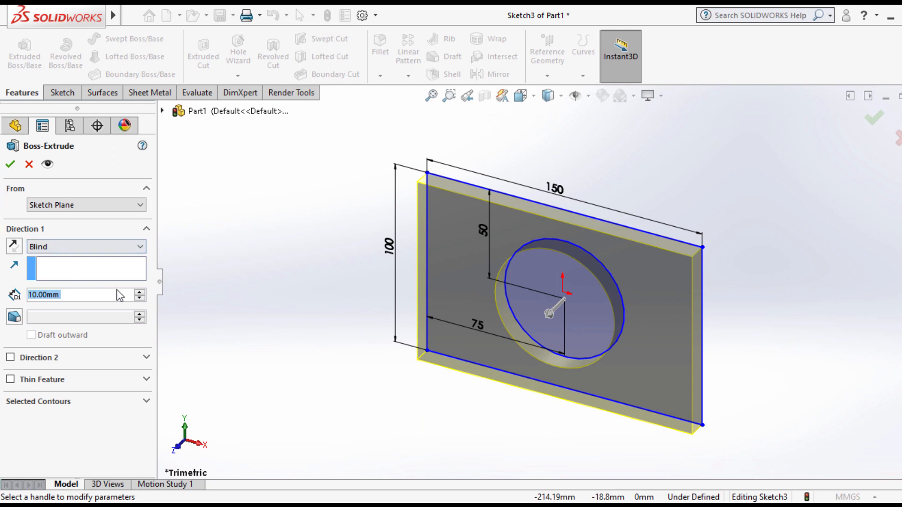
click(139, 291)
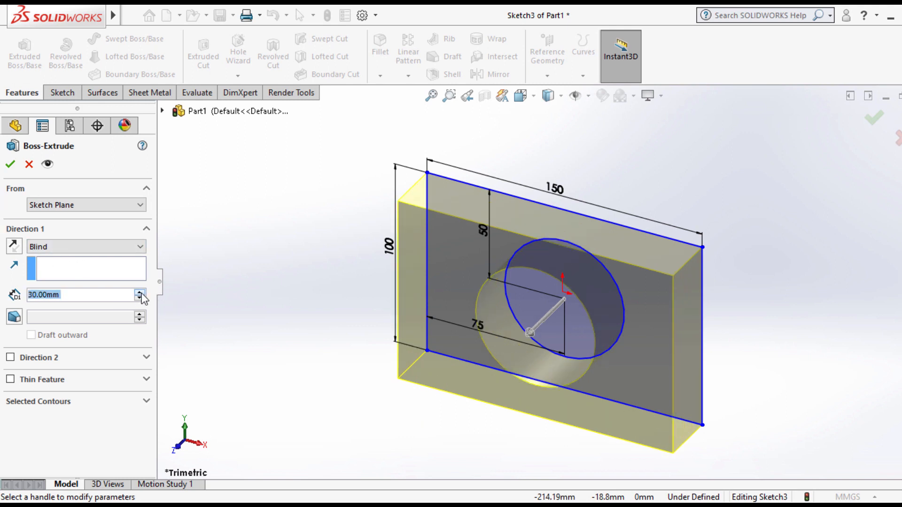
click(139, 292)
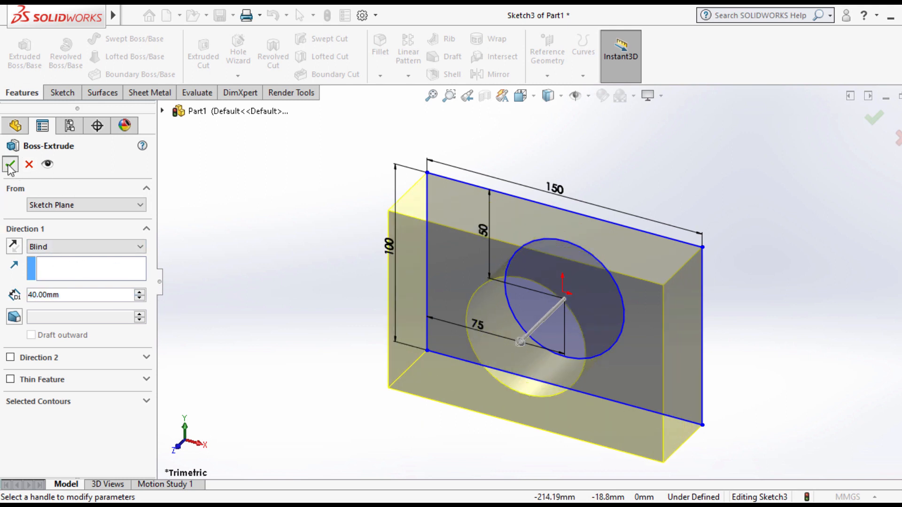
click(10, 164)
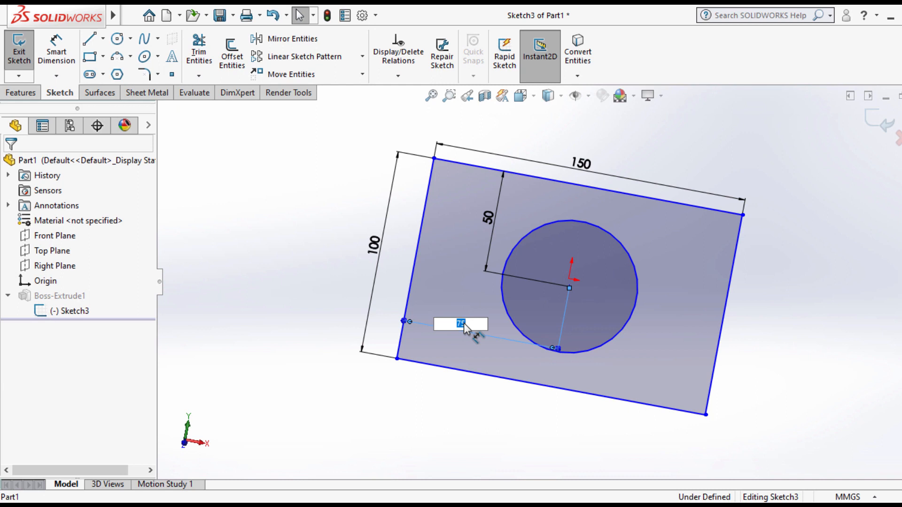
Set the hole's distance from the left edge to 100 via Instant2D.
text(100)
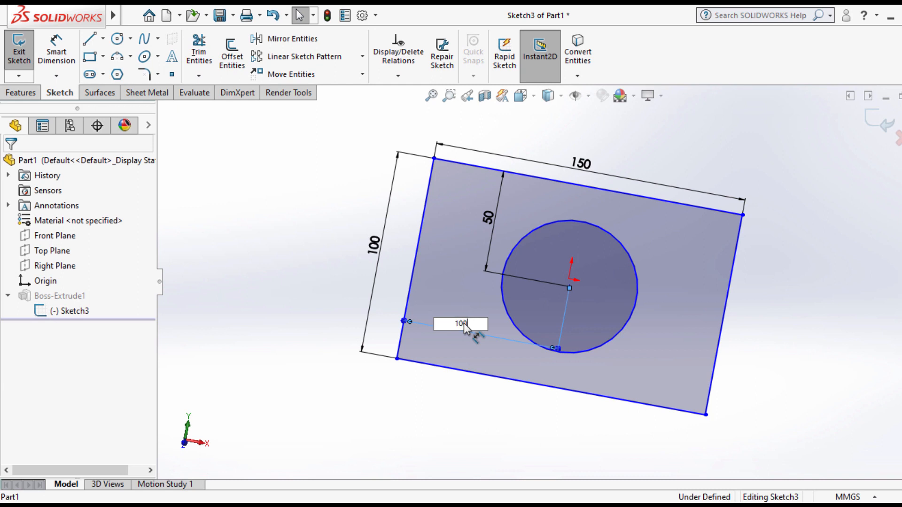
key(Return)
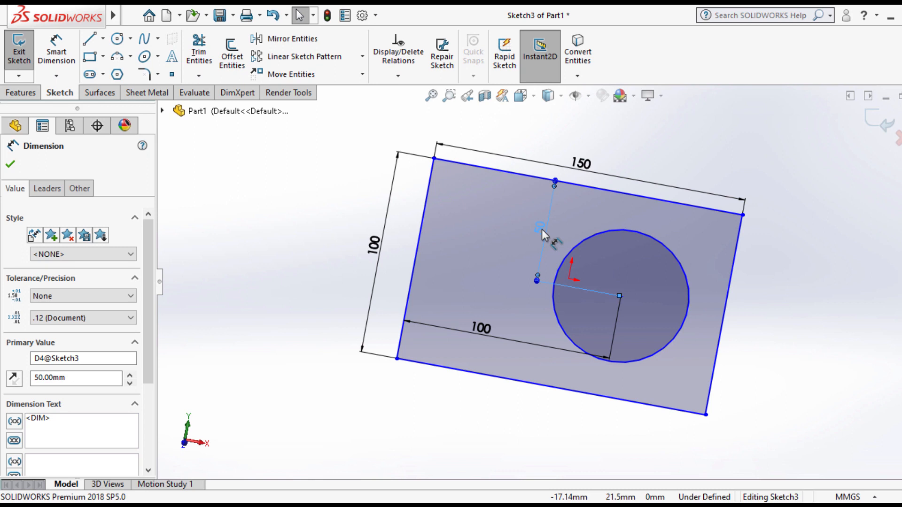
mouse_move(546, 234)
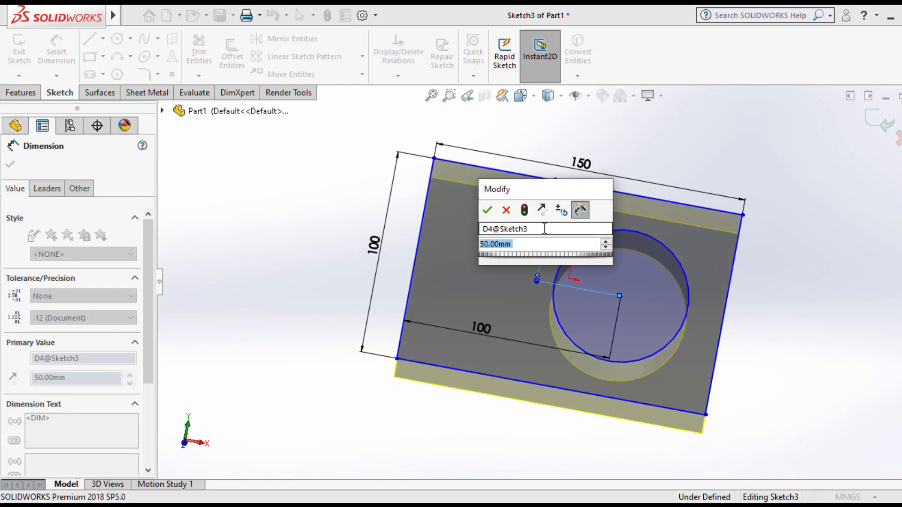
Enter the new top-edge distance in Modify, accept it, and exit the sketch to rebuild.
text(75)
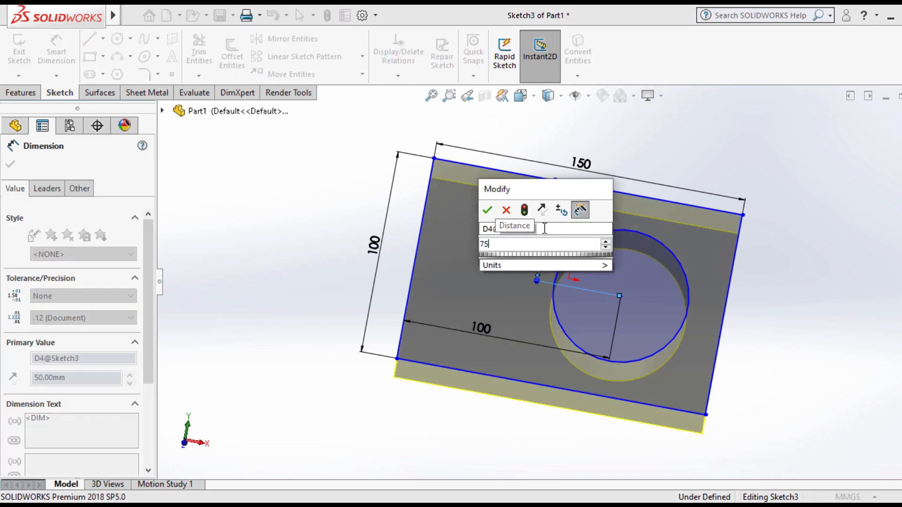
click(487, 209)
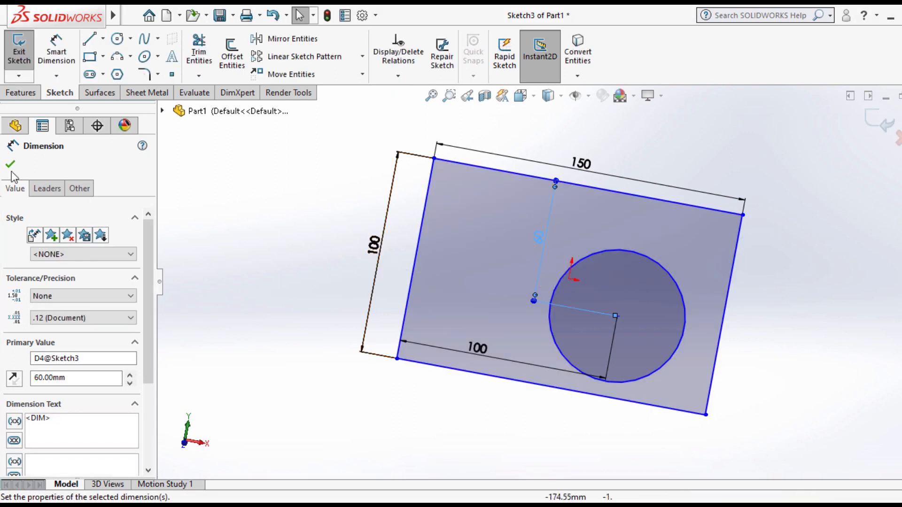
click(10, 165)
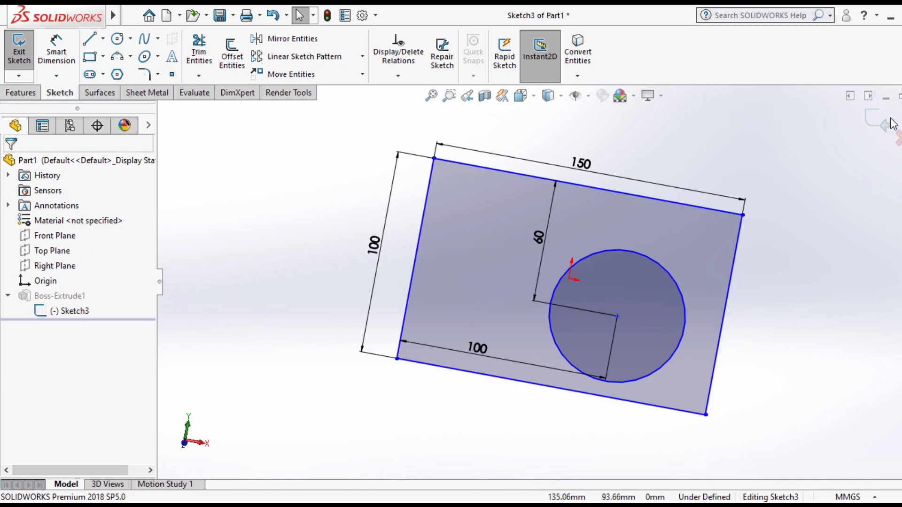
click(19, 49)
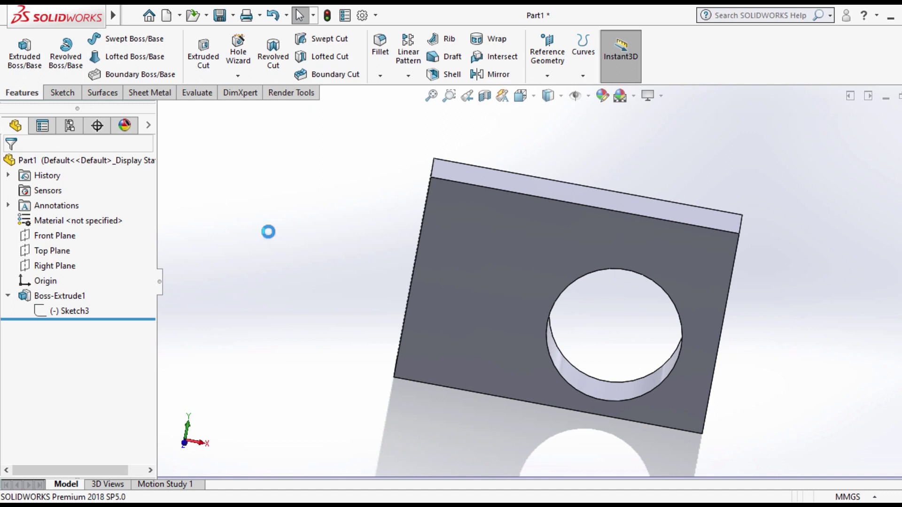